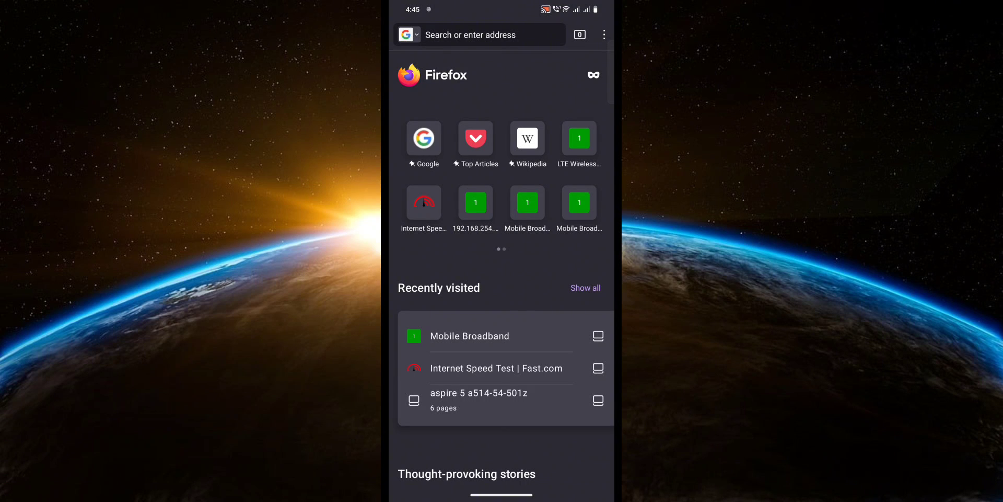
Step: Enter private browsing mode and load google.com in a private tab
click(592, 75)
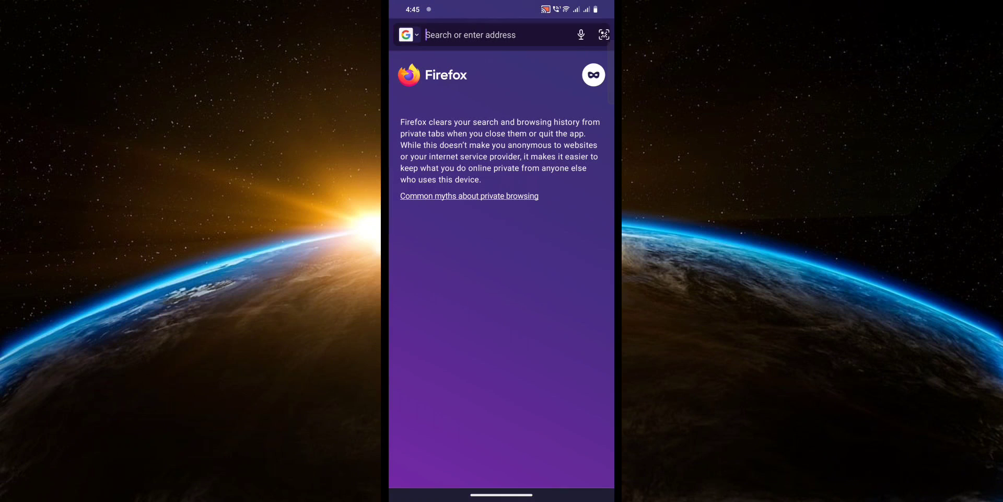
text(google.com/)
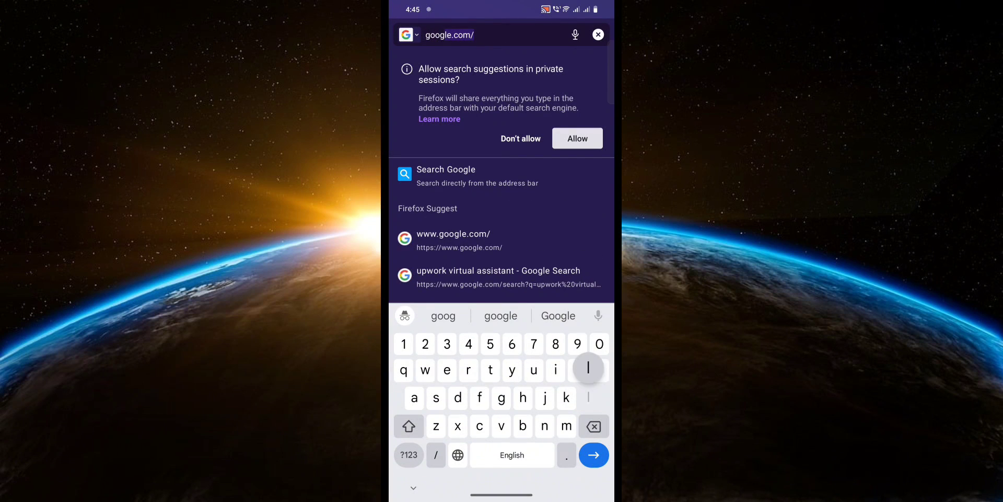
click(593, 455)
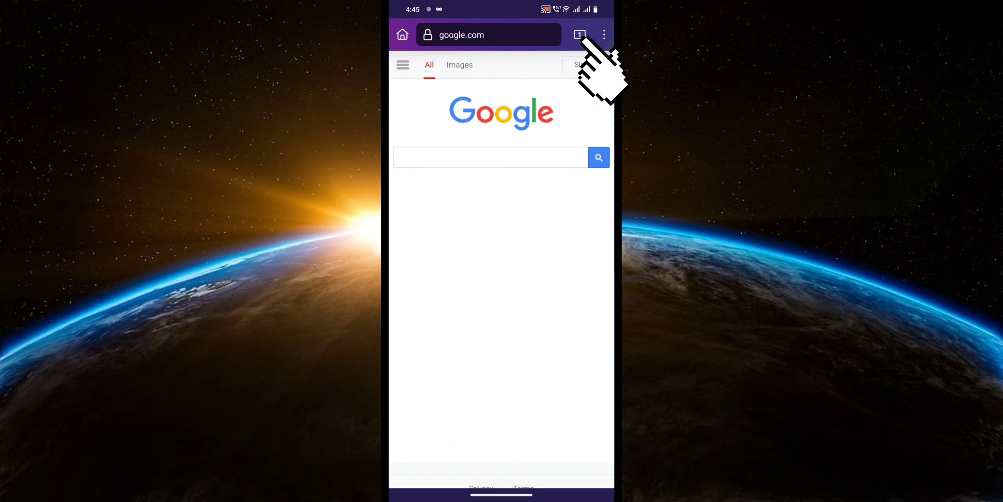
Step: From the tab tray, switch to normal tabs and start a new non-private tab
click(579, 34)
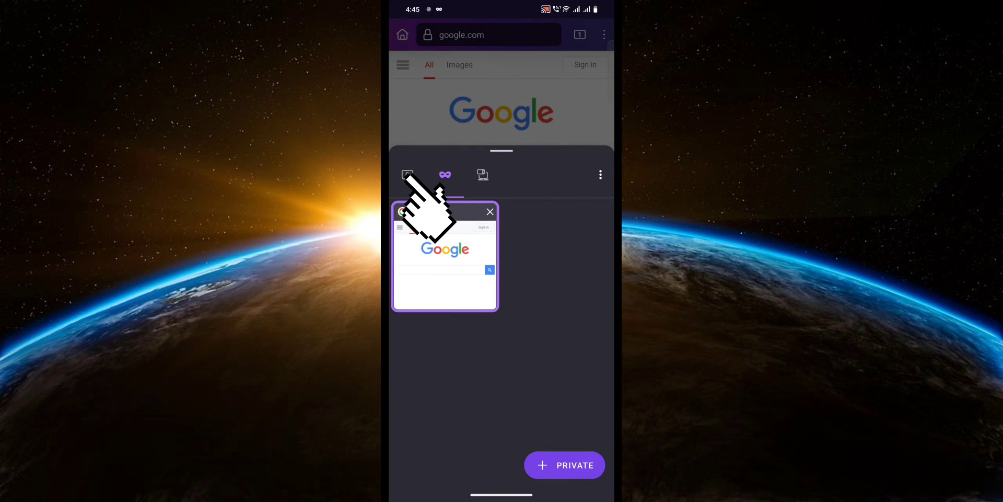
click(407, 174)
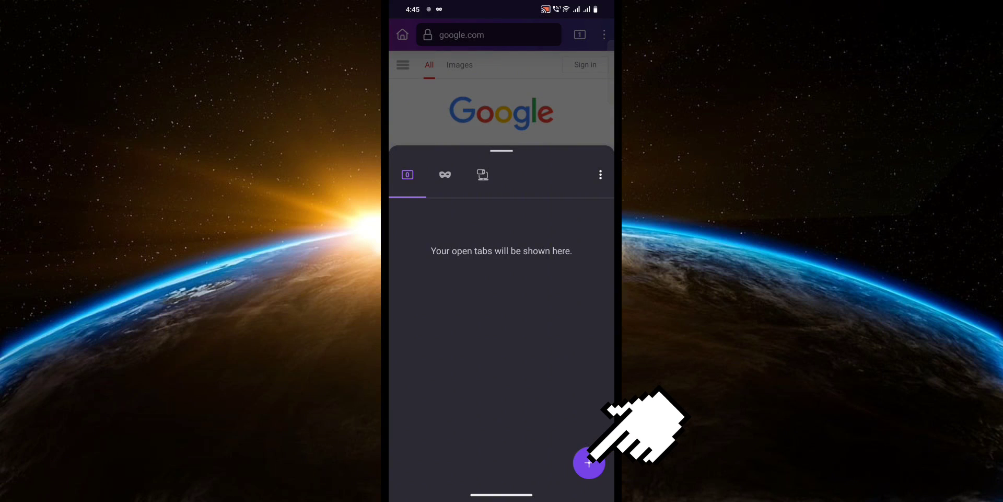
click(589, 463)
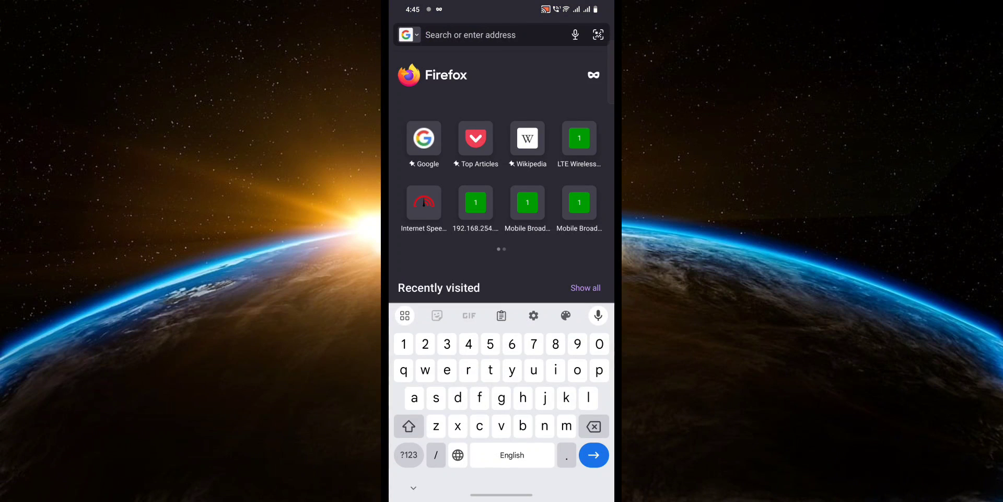